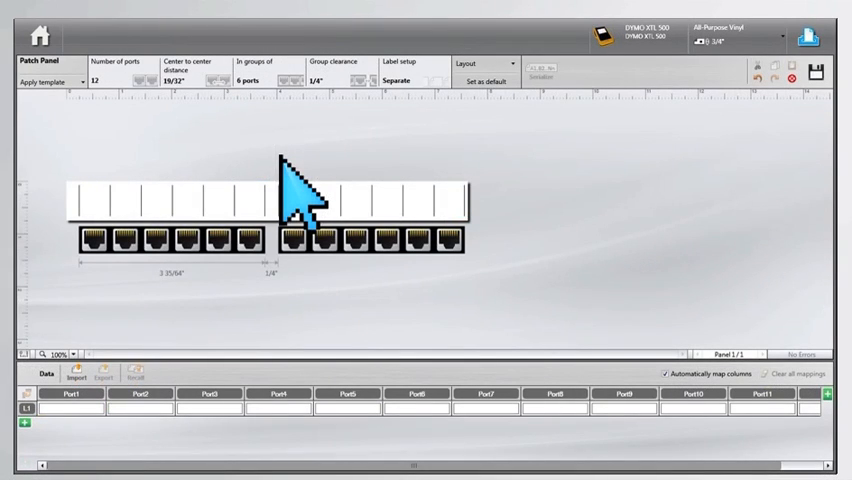
# Import the Excel spreadsheet so the twelve patch panel ports read A-01 through A-12.
pyautogui.click(72, 372)
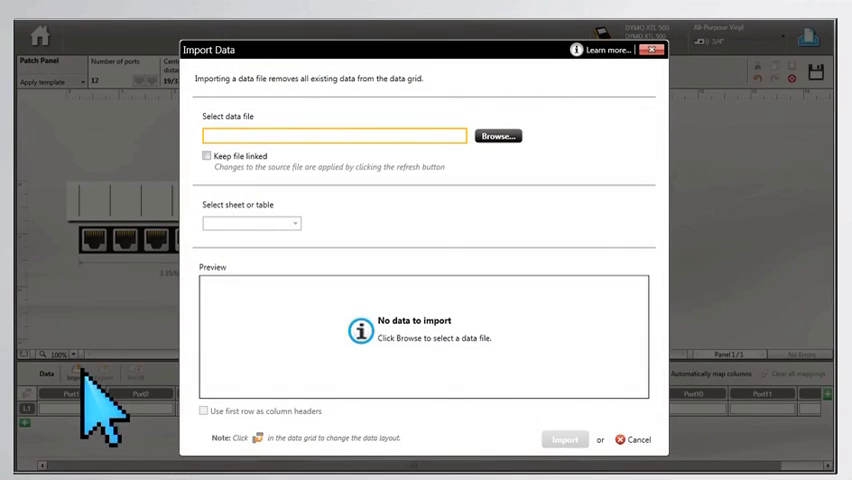
pyautogui.click(498, 136)
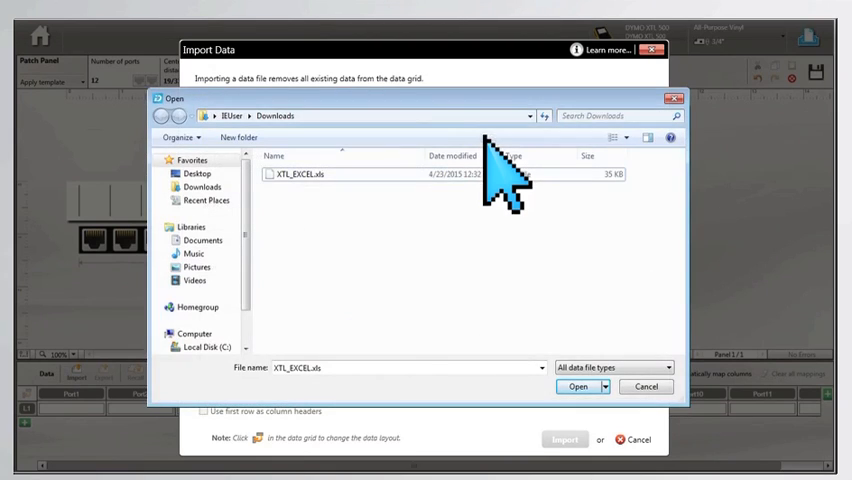
pyautogui.click(578, 386)
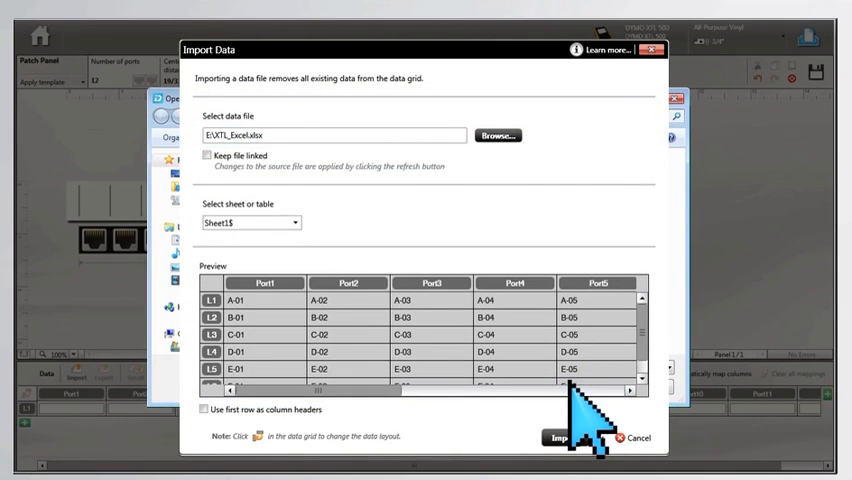
pyautogui.click(562, 436)
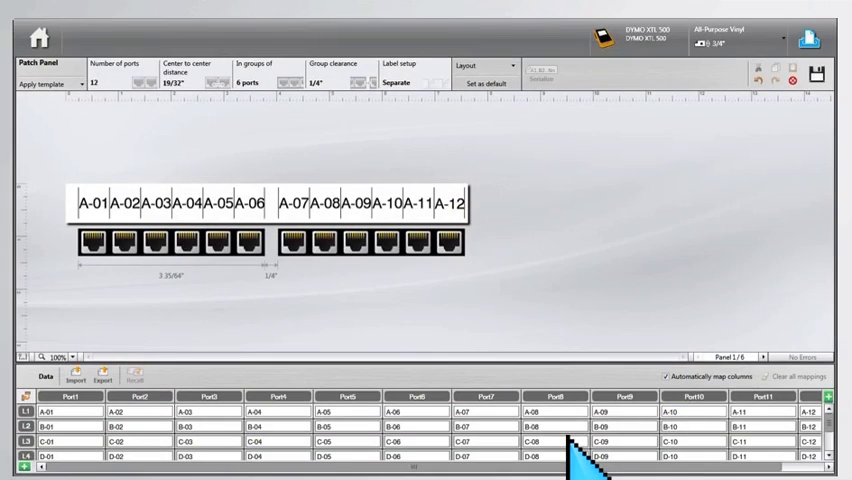